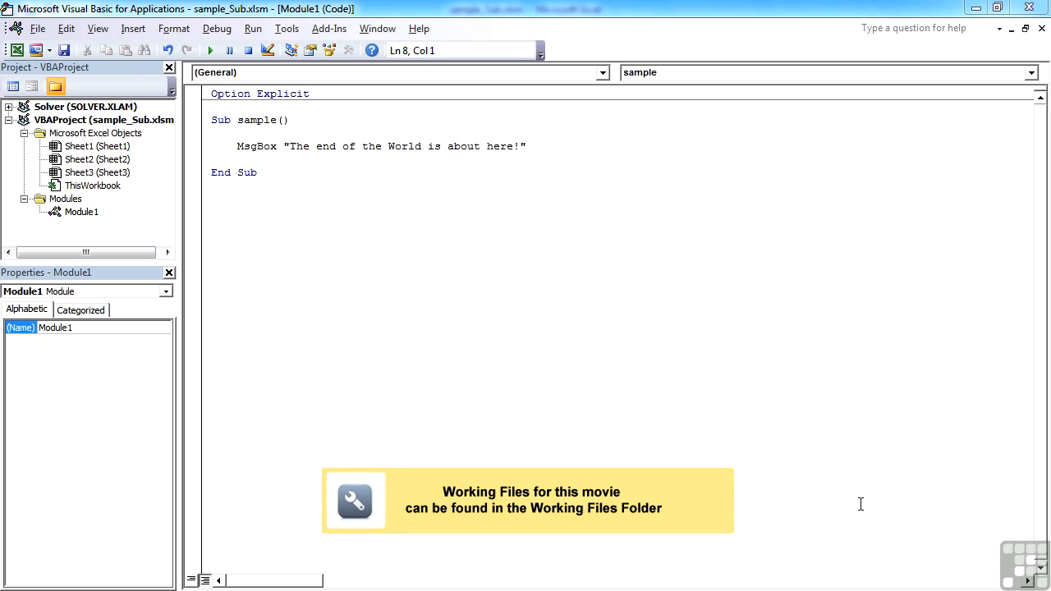
{"action": "mouse_move", "coordinate": [785, 384]}
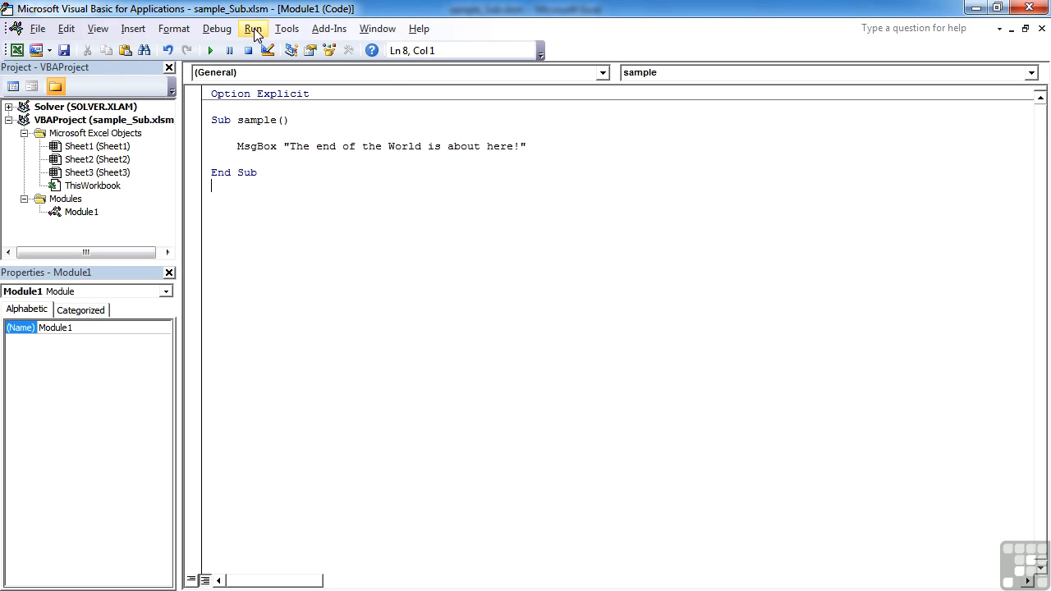
- Run the sample macro via Run Sub/UserForm so its 'end of the World' message appears
{"action": "left_click", "coordinate": [252, 28]}
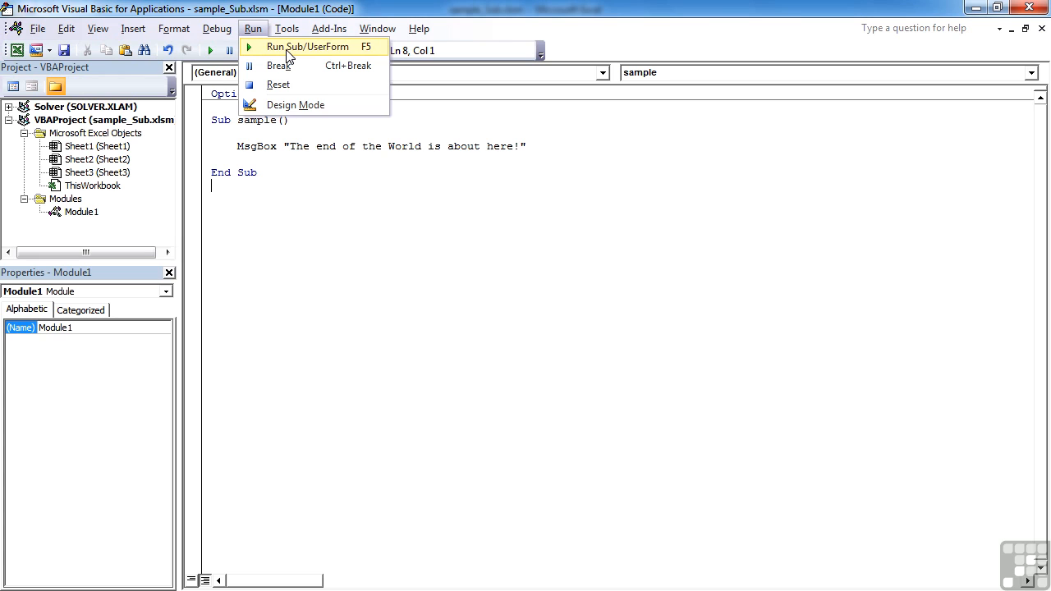
{"action": "left_click", "coordinate": [289, 49]}
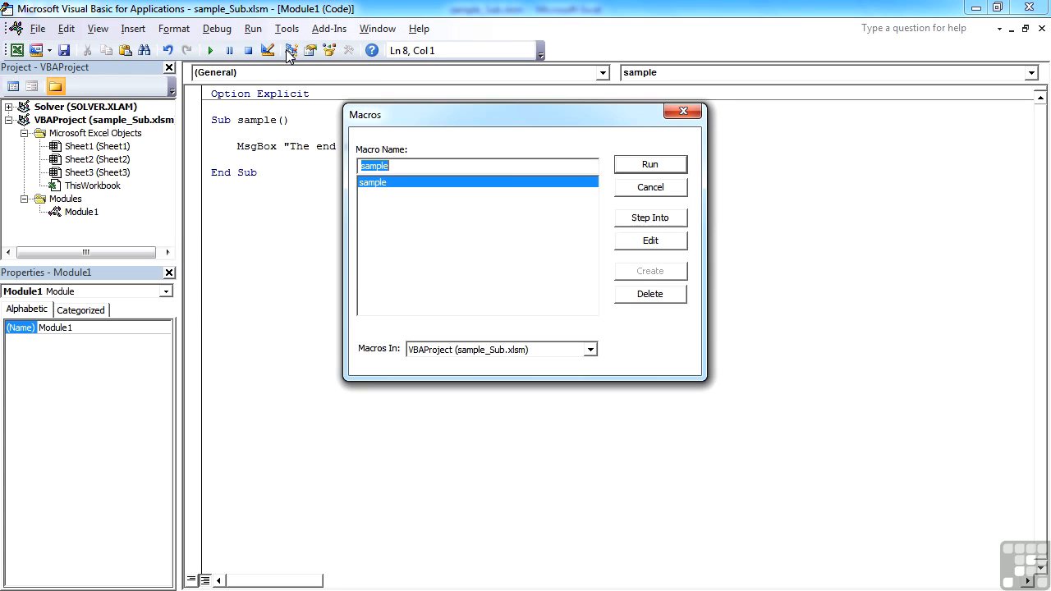
{"action": "left_click", "coordinate": [650, 165]}
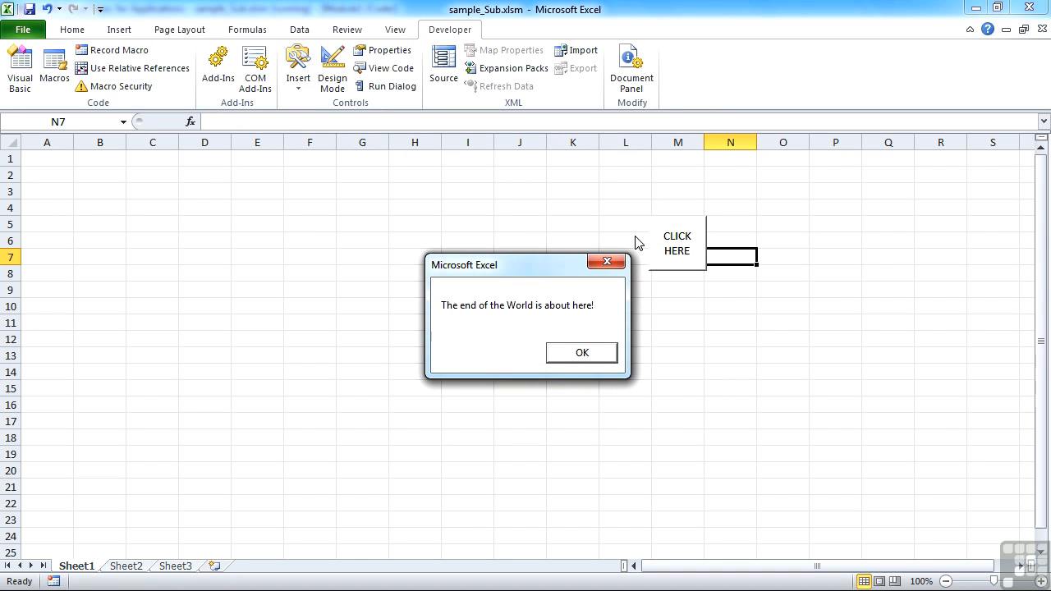
{"action": "mouse_move", "coordinate": [555, 316]}
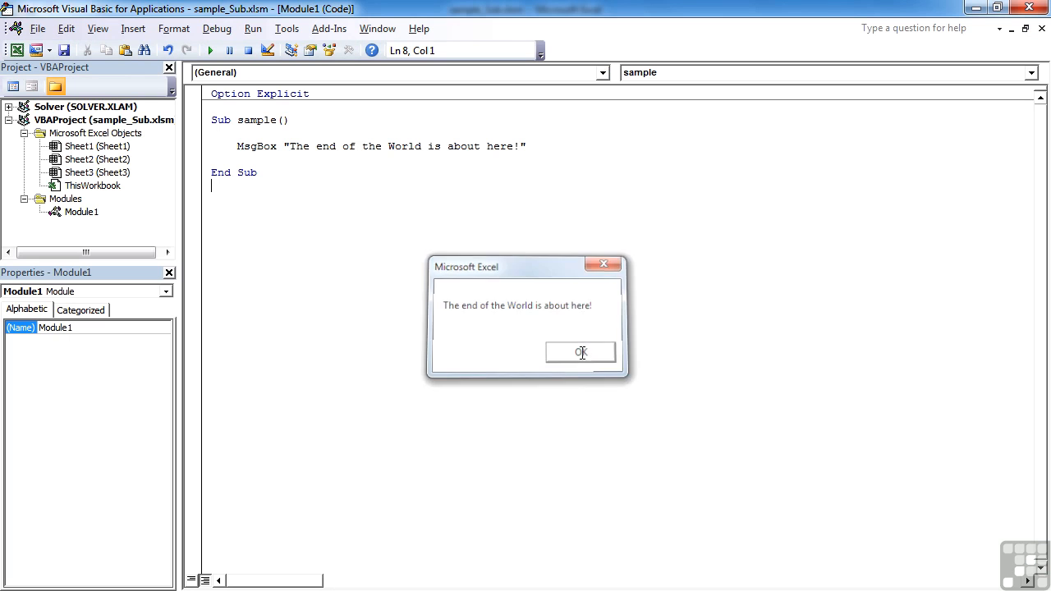
- Dismiss the message, rerun sample with F5 from inside the Sub, and dismiss it again
{"action": "left_click", "coordinate": [581, 351]}
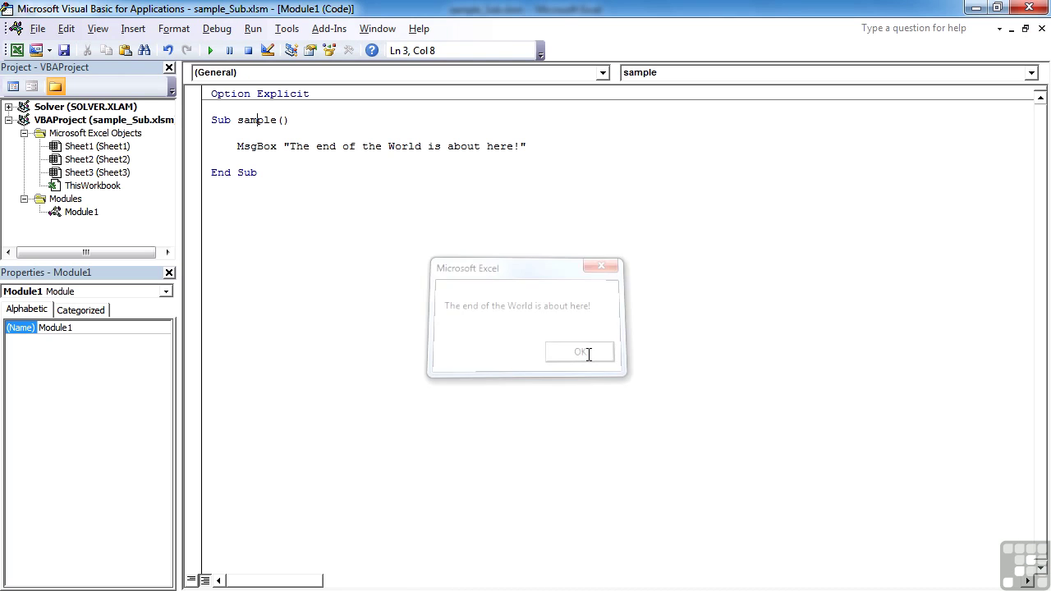
{"action": "left_click", "coordinate": [579, 351]}
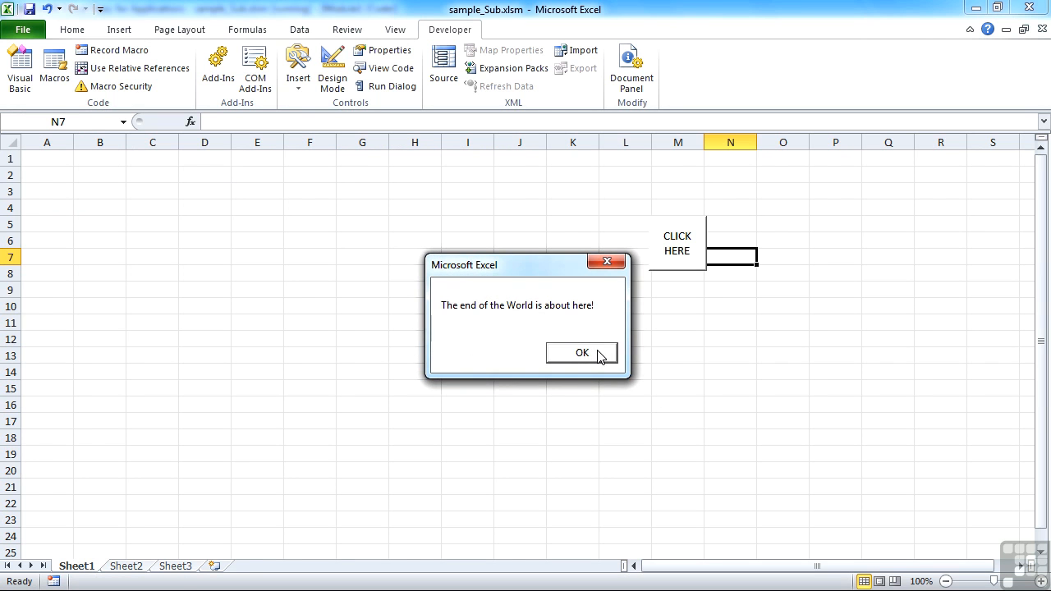
{"action": "left_click", "coordinate": [581, 353]}
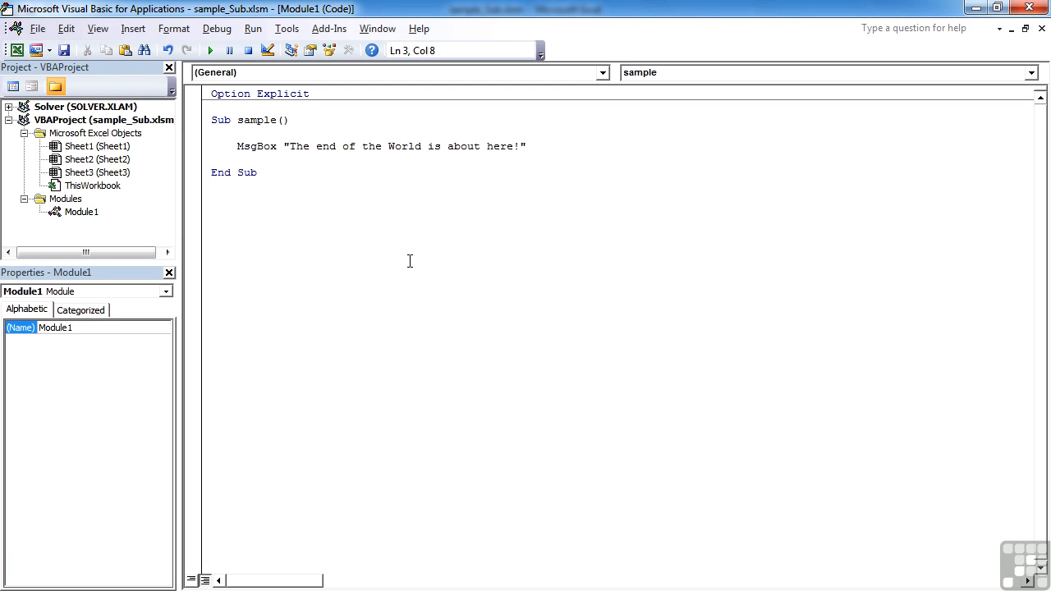
{"action": "mouse_move", "coordinate": [381, 260]}
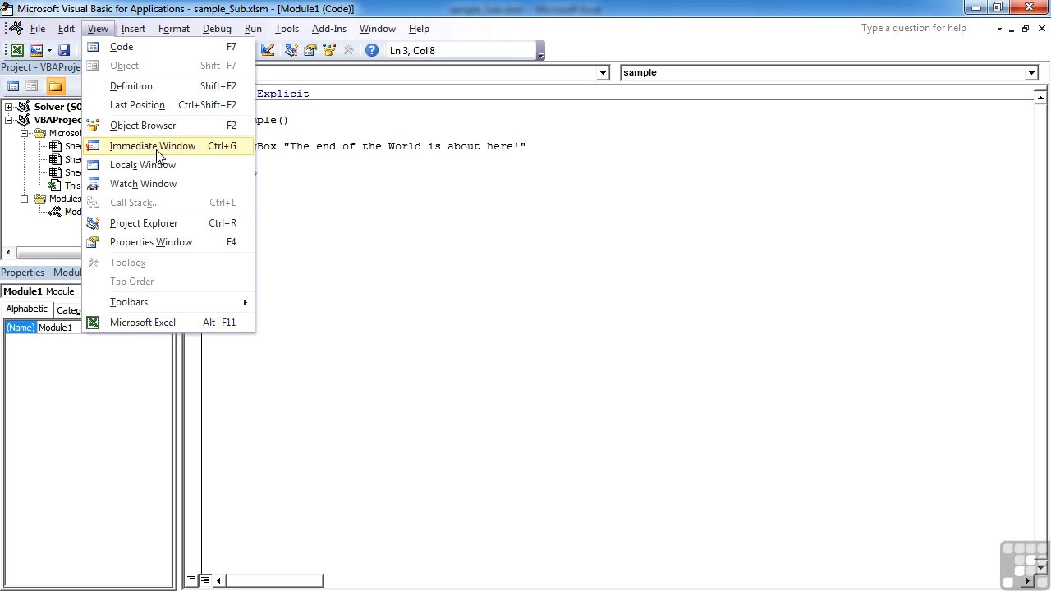
- Run sample from the Immediate window and dismiss its 'end of the World' message
{"action": "left_click", "coordinate": [151, 144]}
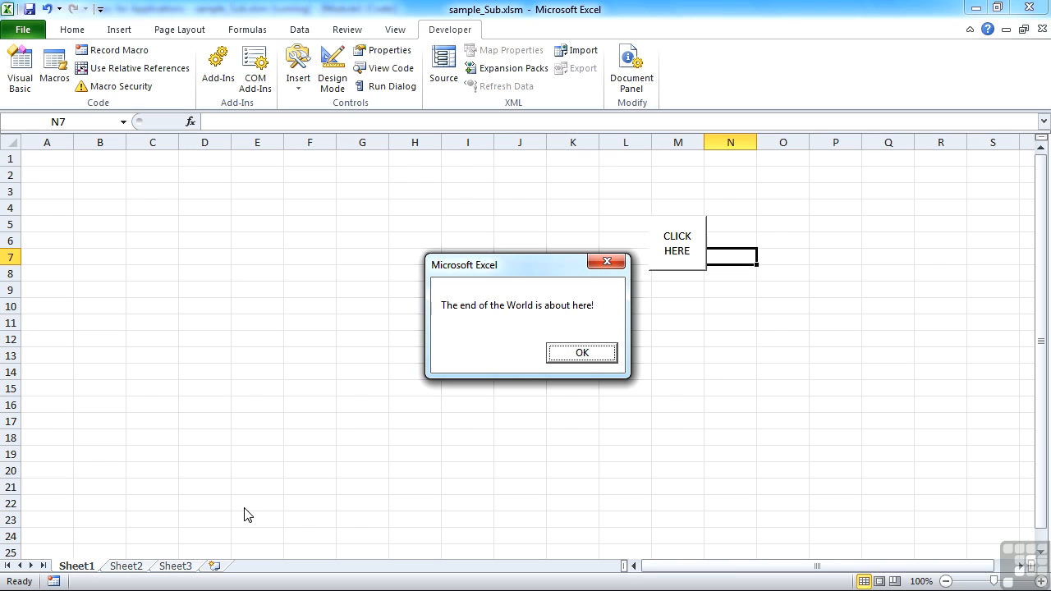
{"action": "left_click", "coordinate": [581, 351]}
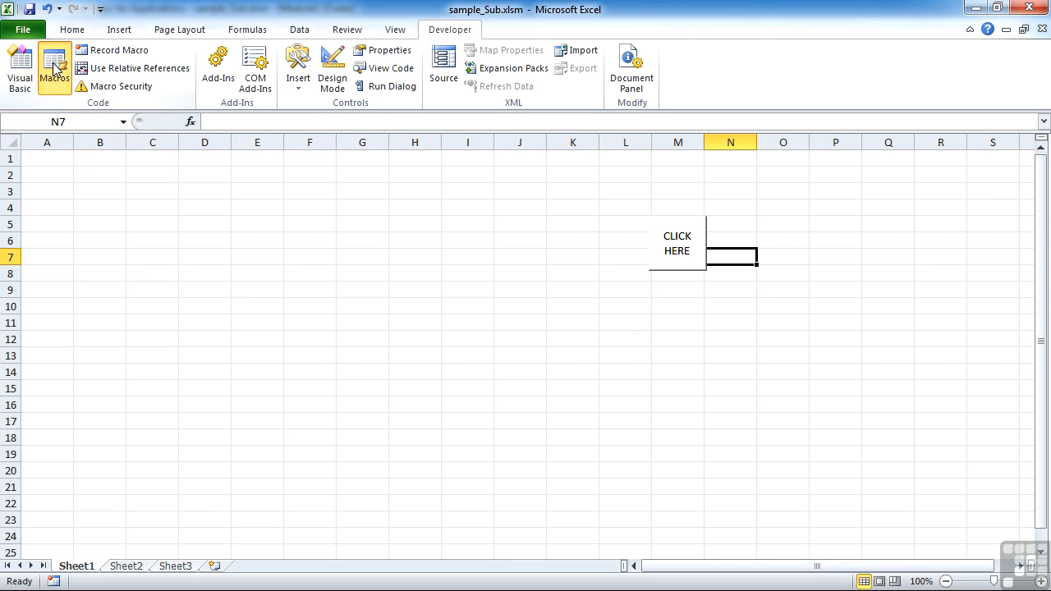
{"action": "left_click", "coordinate": [53, 66]}
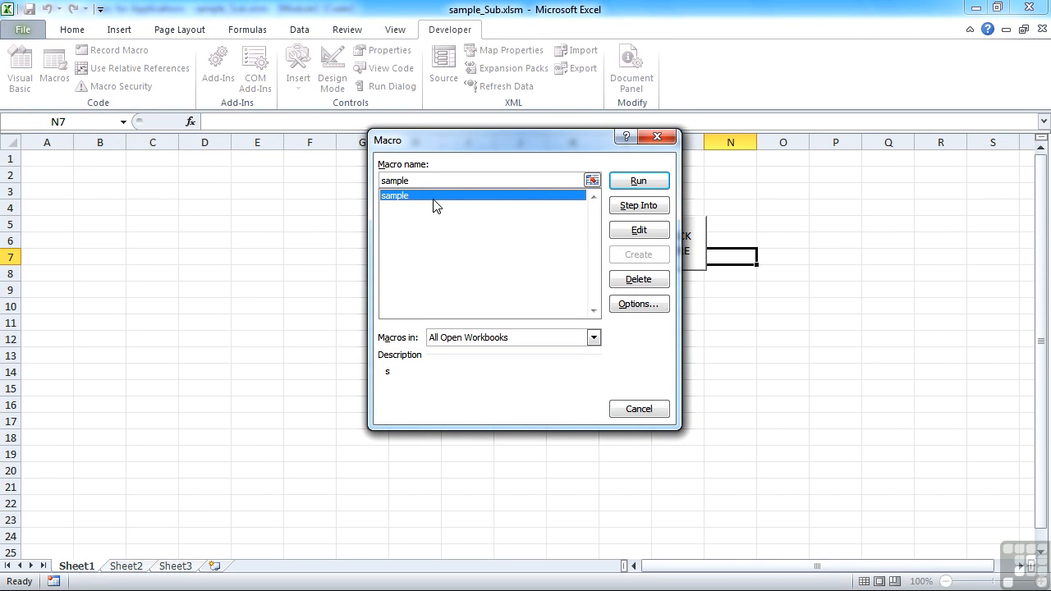
{"action": "left_click", "coordinate": [639, 181]}
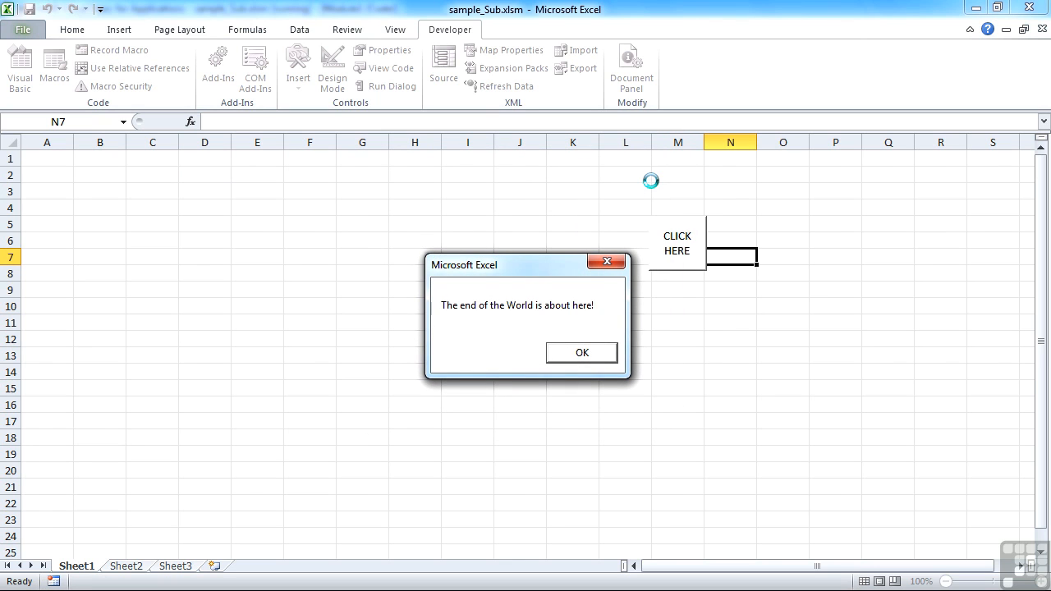
{"action": "left_click", "coordinate": [581, 351]}
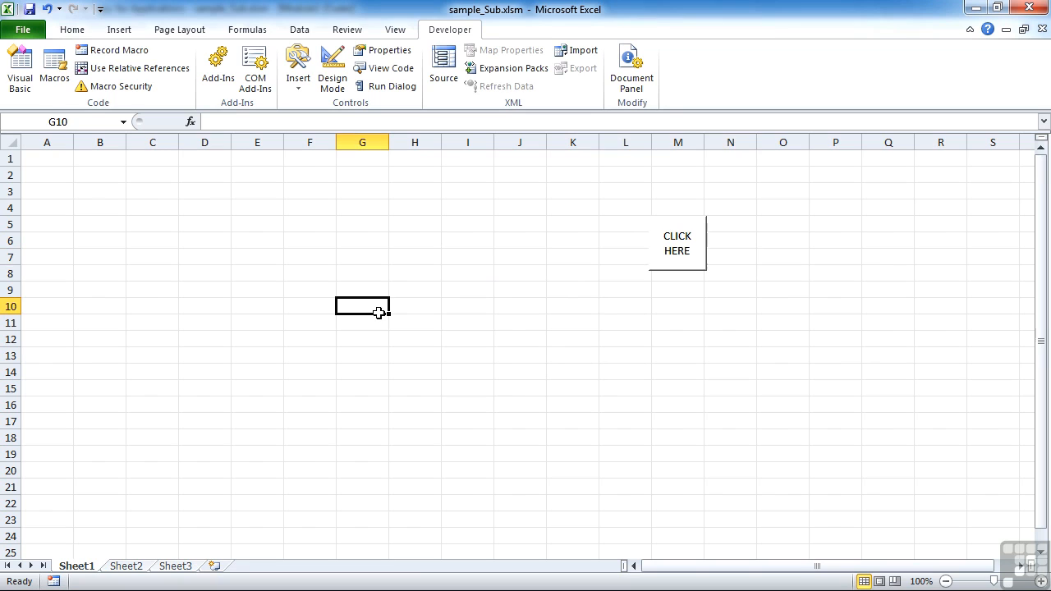
{"action": "mouse_move", "coordinate": [381, 319]}
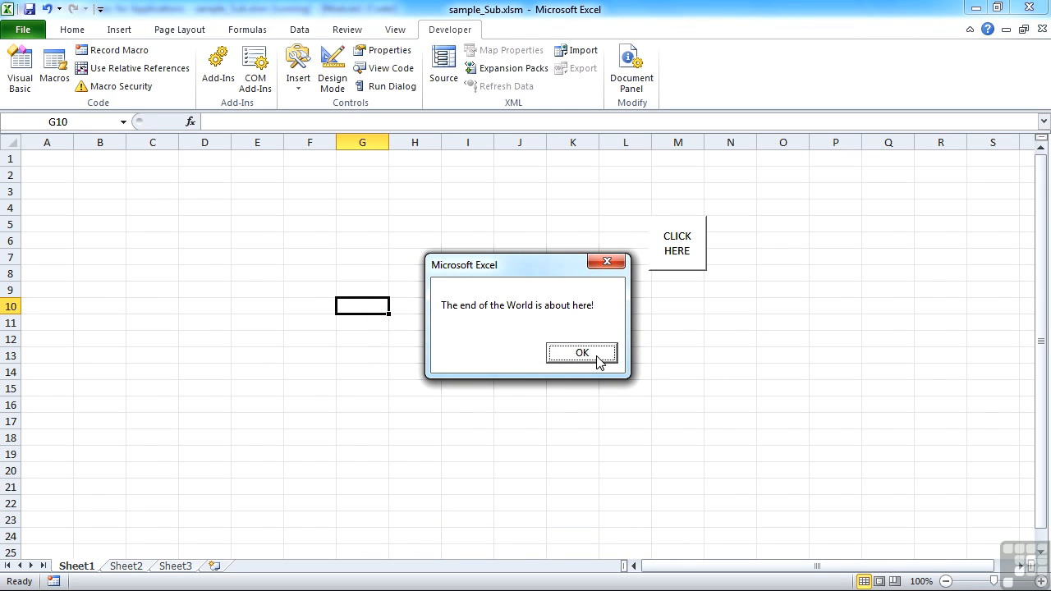
{"action": "left_click", "coordinate": [582, 351]}
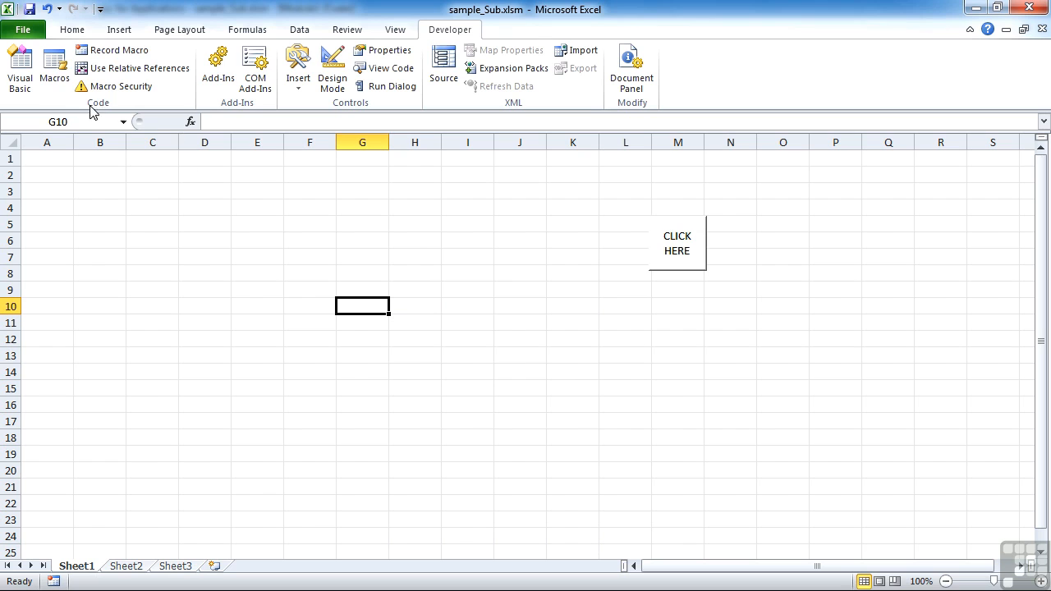
{"action": "left_click", "coordinate": [54, 67]}
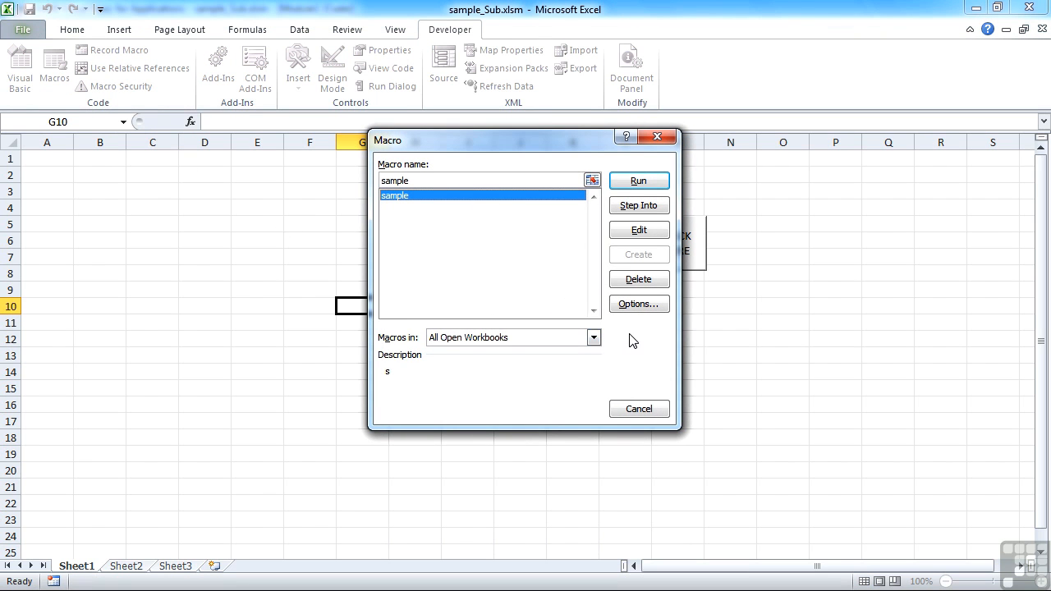
{"action": "left_click", "coordinate": [639, 304]}
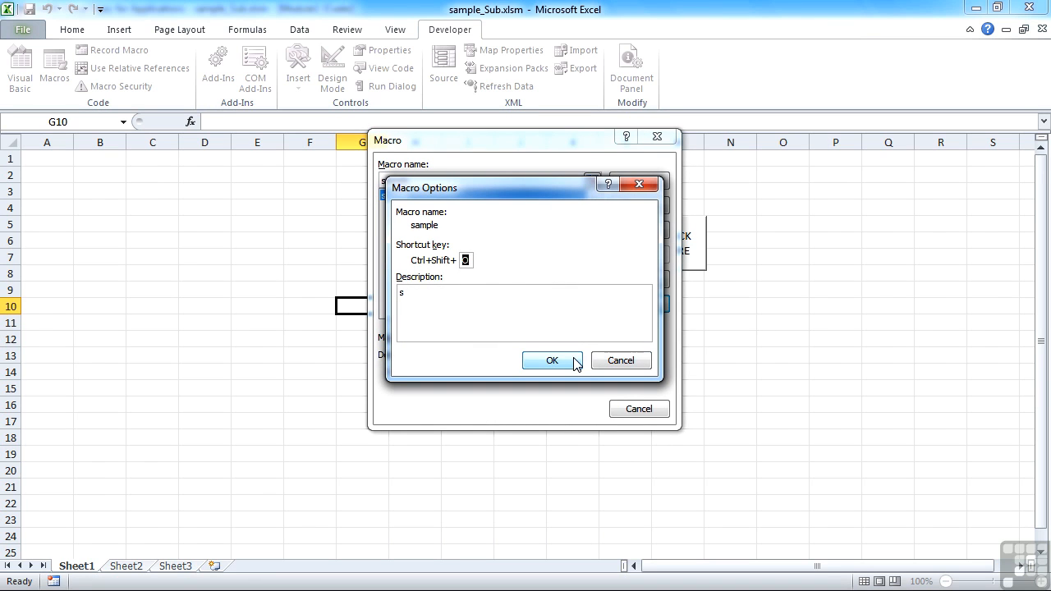
{"action": "left_click", "coordinate": [552, 362]}
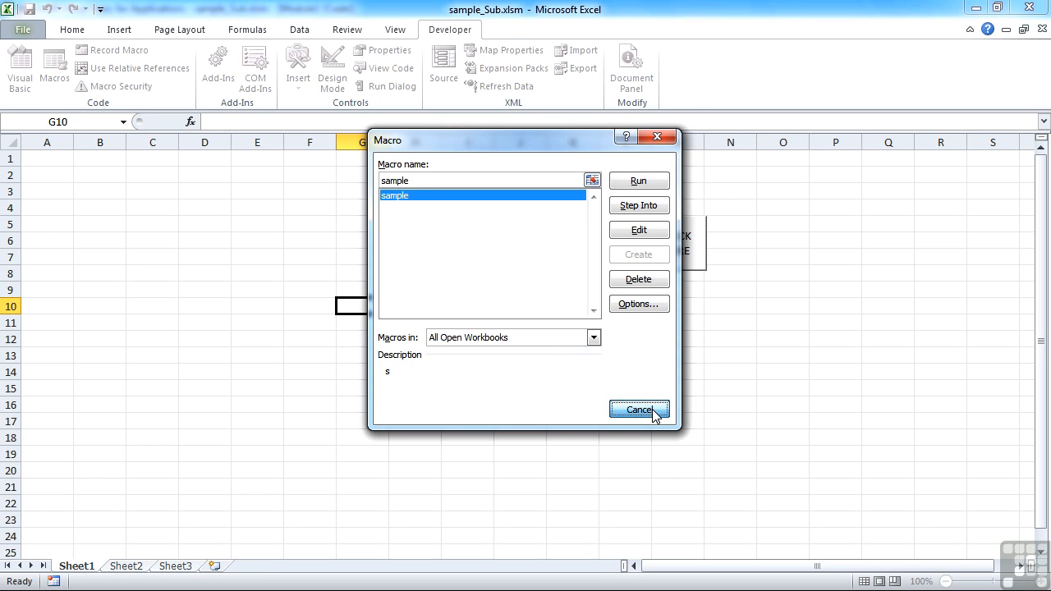
{"action": "left_click", "coordinate": [639, 410]}
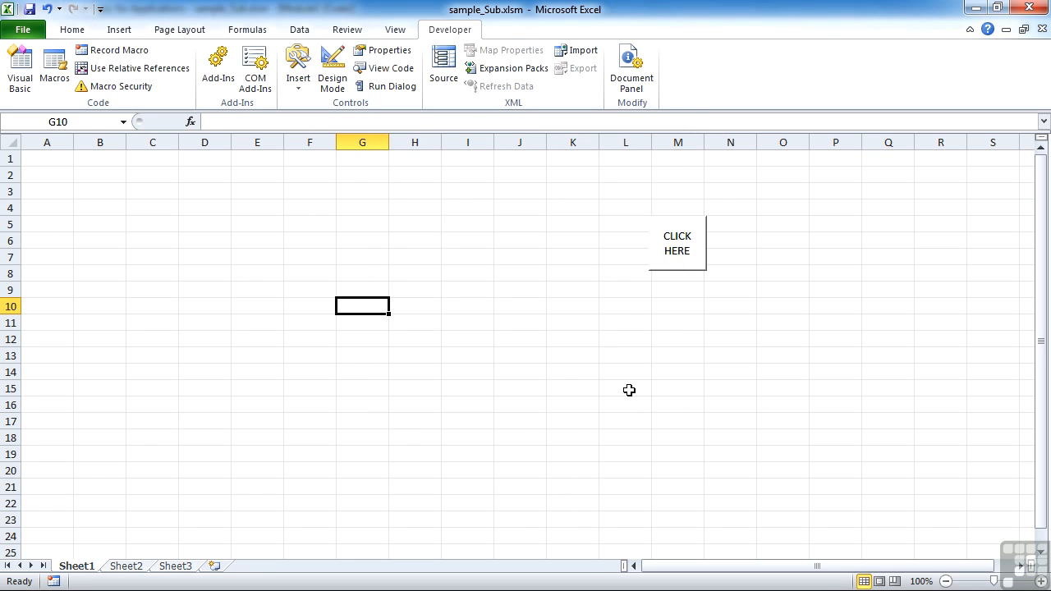
{"action": "mouse_move", "coordinate": [675, 249]}
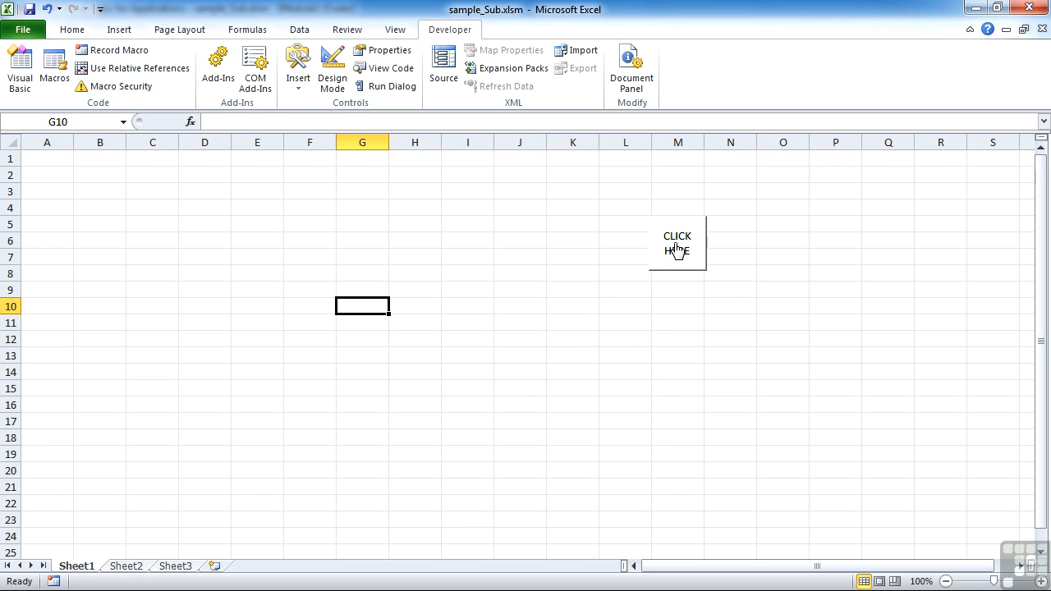
{"action": "left_click", "coordinate": [677, 243]}
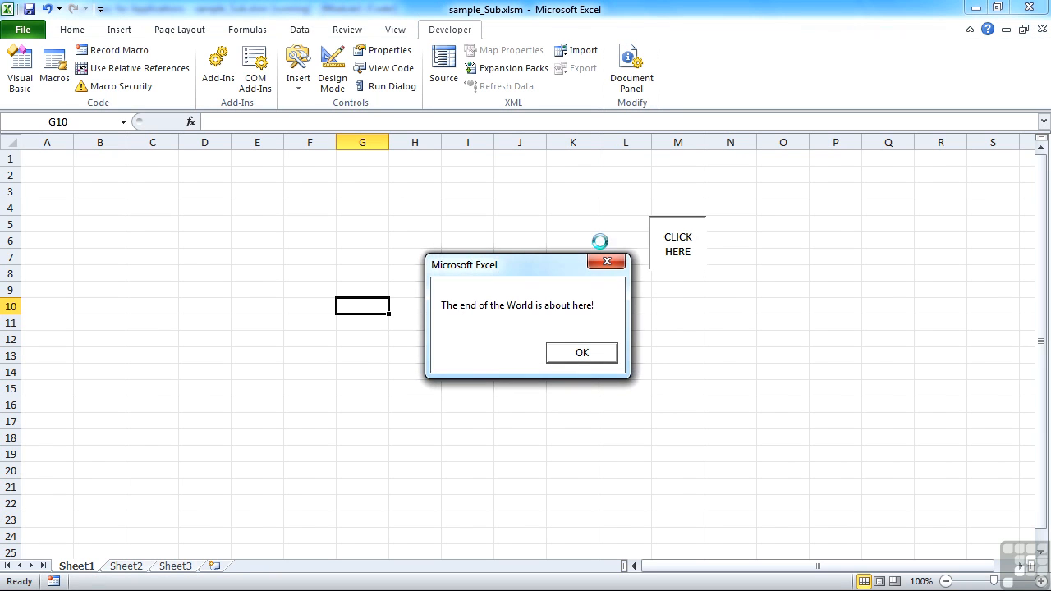
{"action": "left_click", "coordinate": [581, 351]}
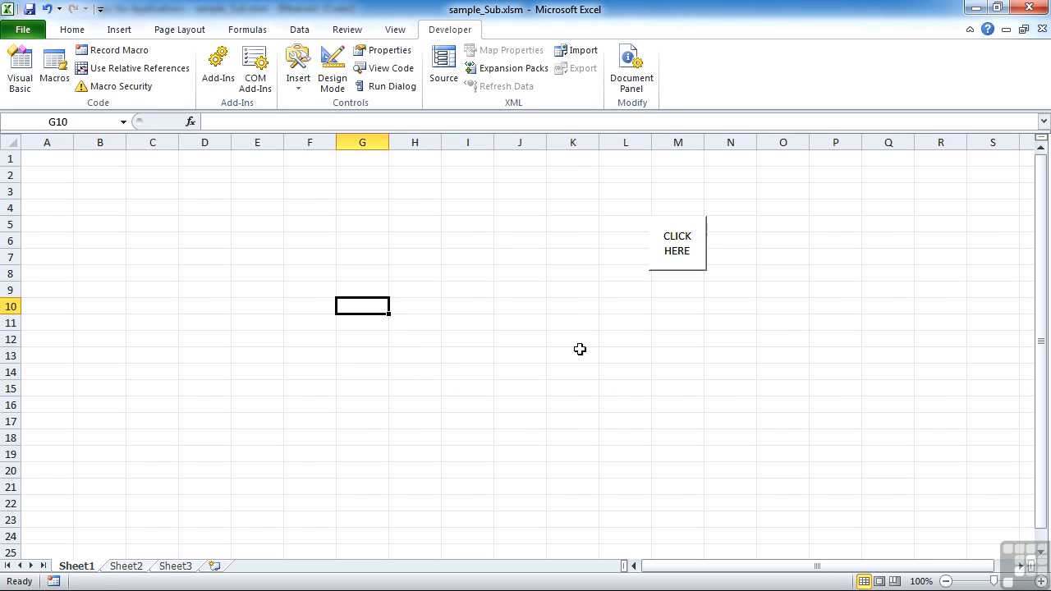
{"action": "mouse_move", "coordinate": [348, 30]}
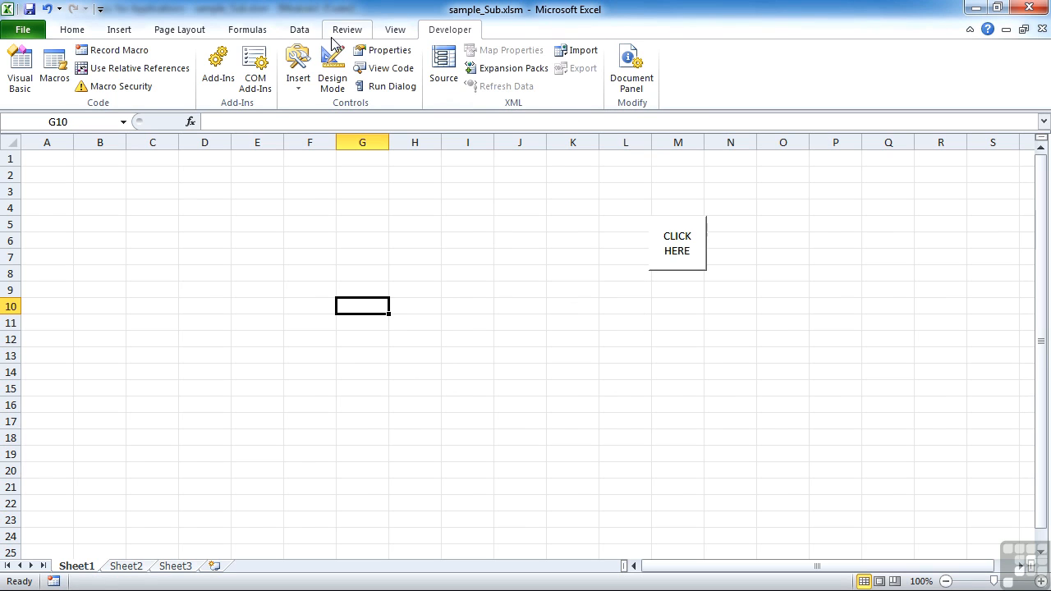
{"action": "mouse_move", "coordinate": [706, 76]}
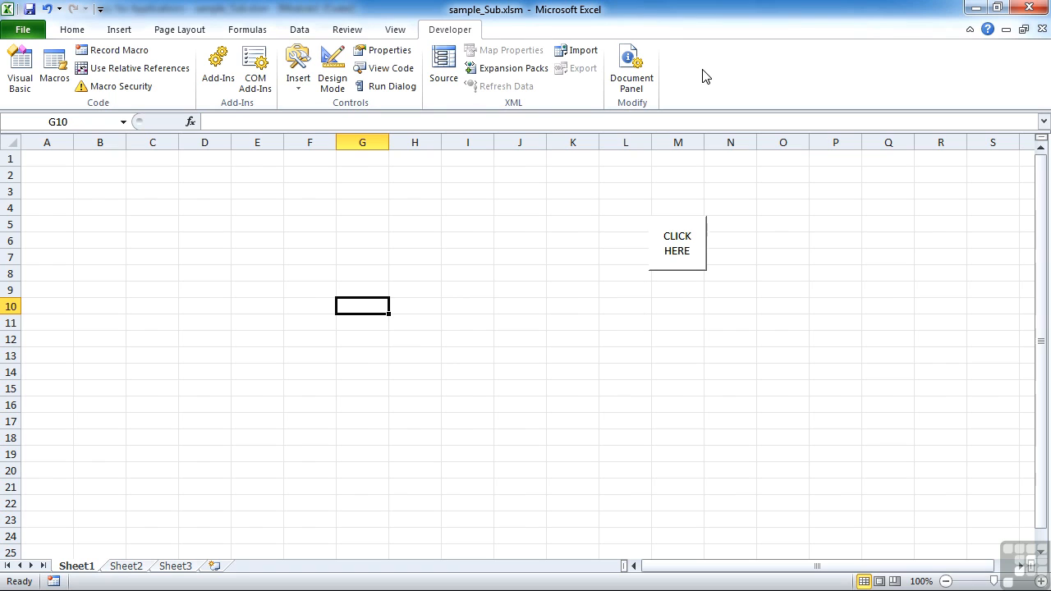
{"action": "mouse_move", "coordinate": [349, 30]}
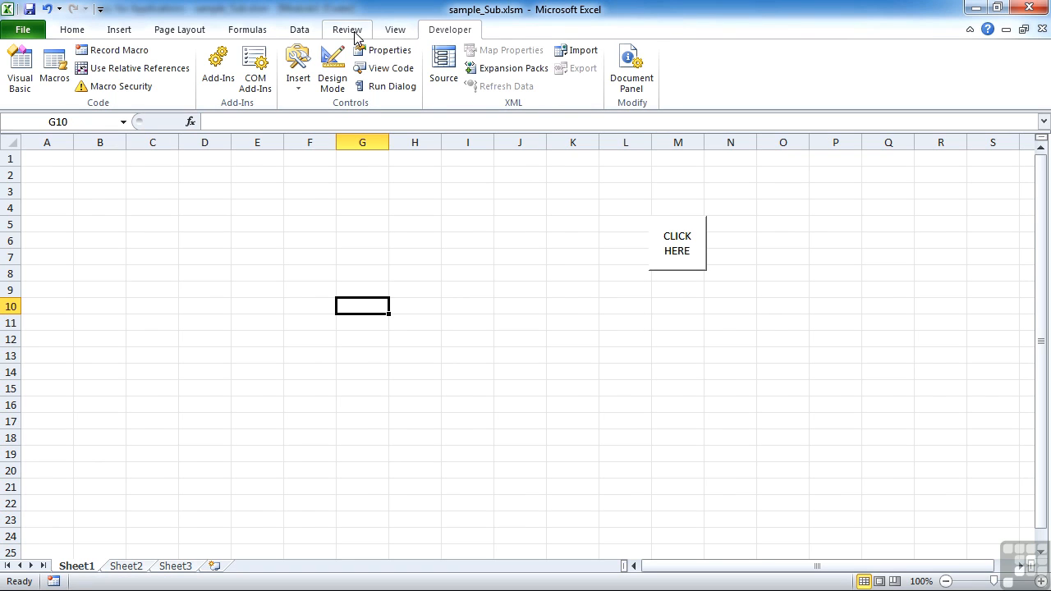
{"action": "mouse_move", "coordinate": [133, 15]}
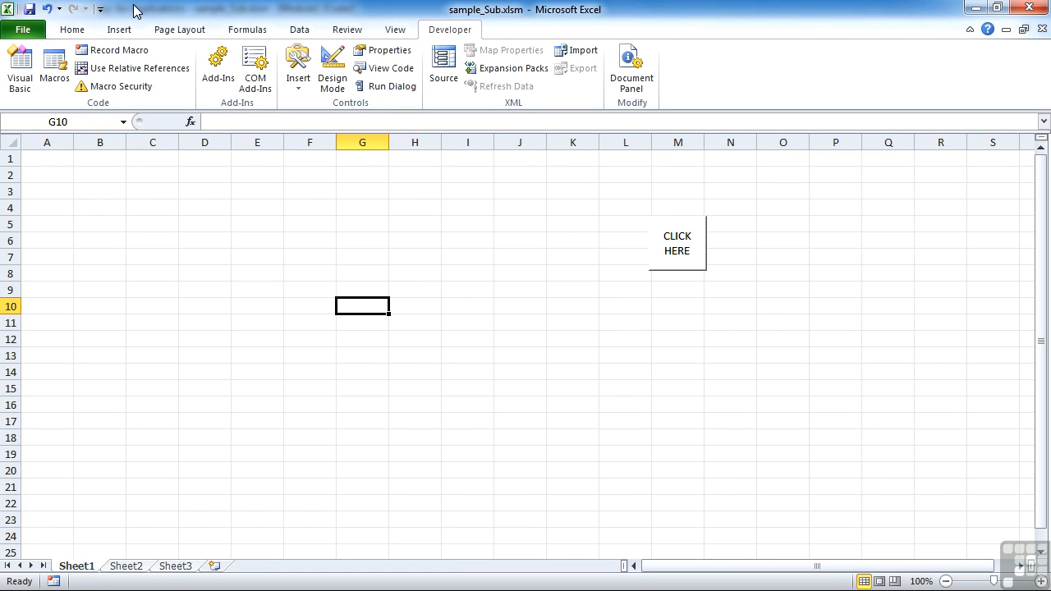